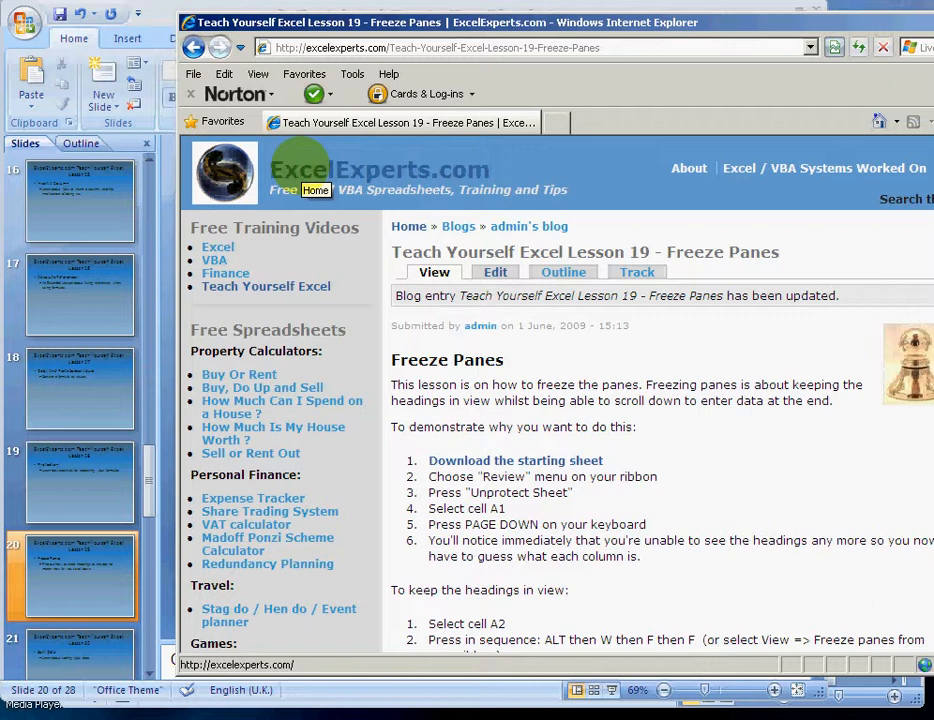
mouse_move(265, 290)
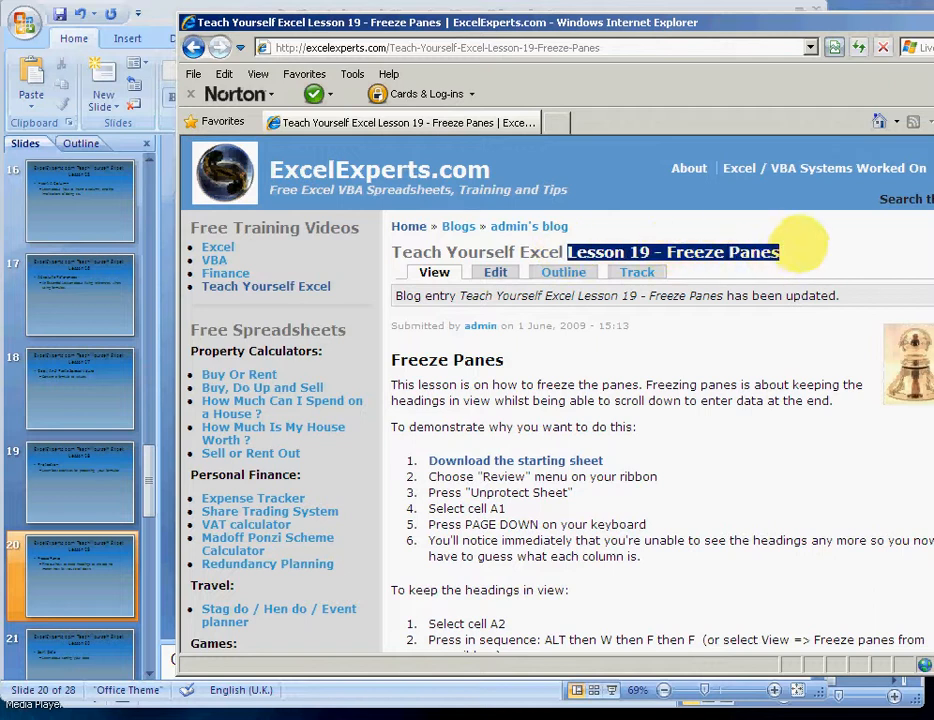
mouse_move(500, 455)
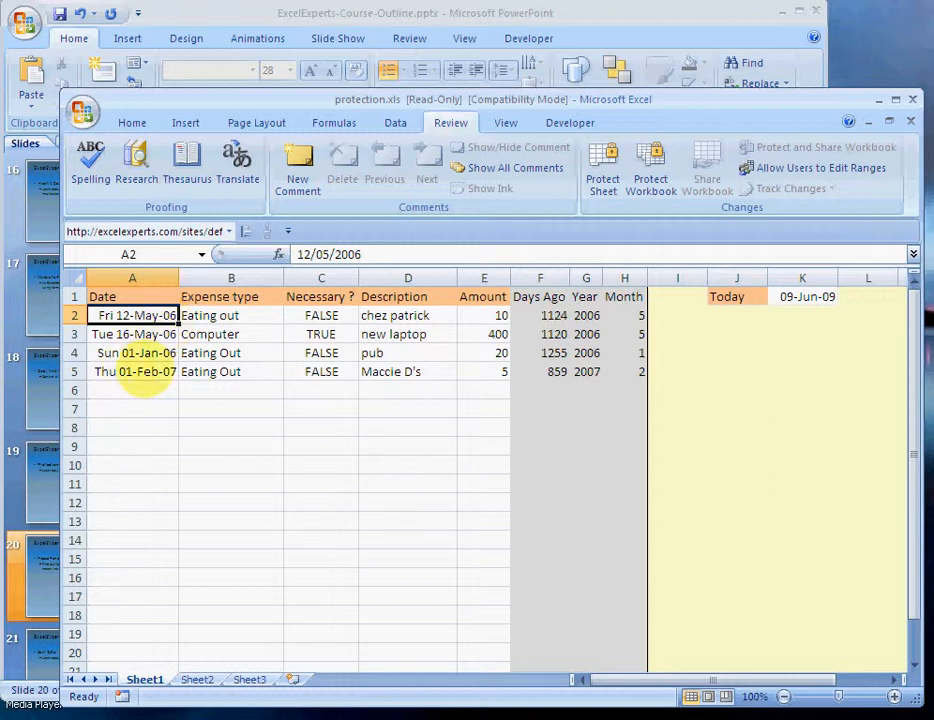
mouse_move(175, 385)
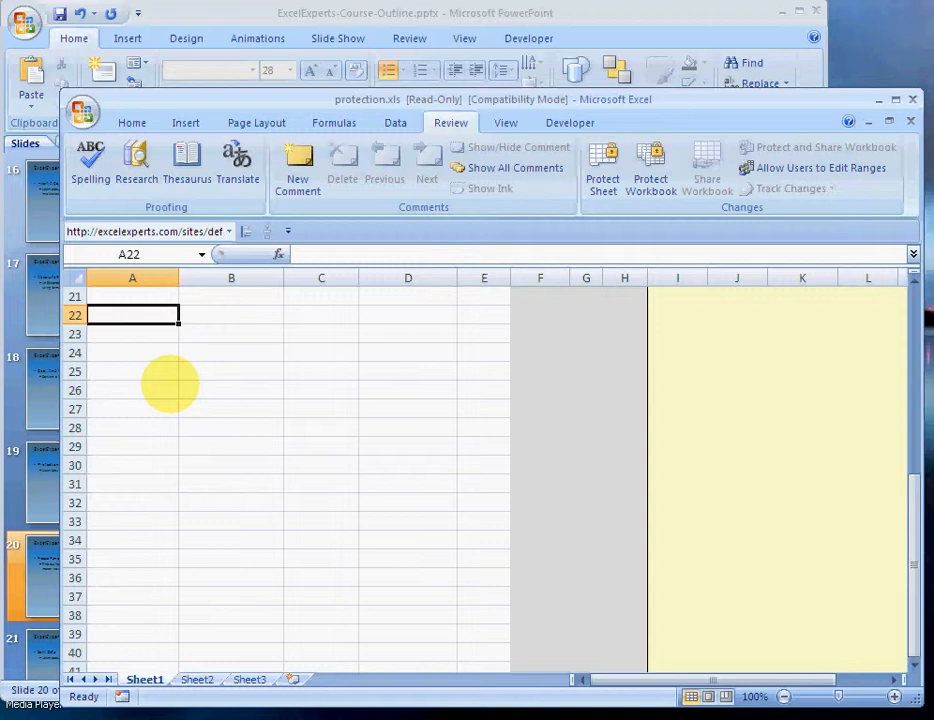
Enter 12-Jan in A22 and choose whether the Eating Out expense was necessary in C22.
type("12jan")
left_click(231, 315)
type("Eating Out")
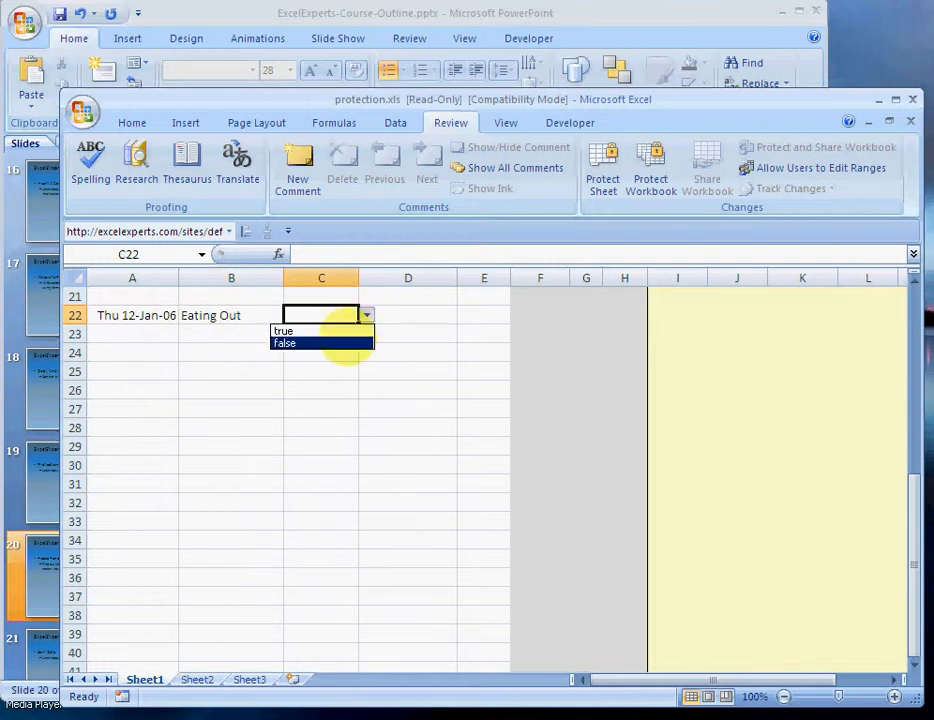
left_click(285, 343)
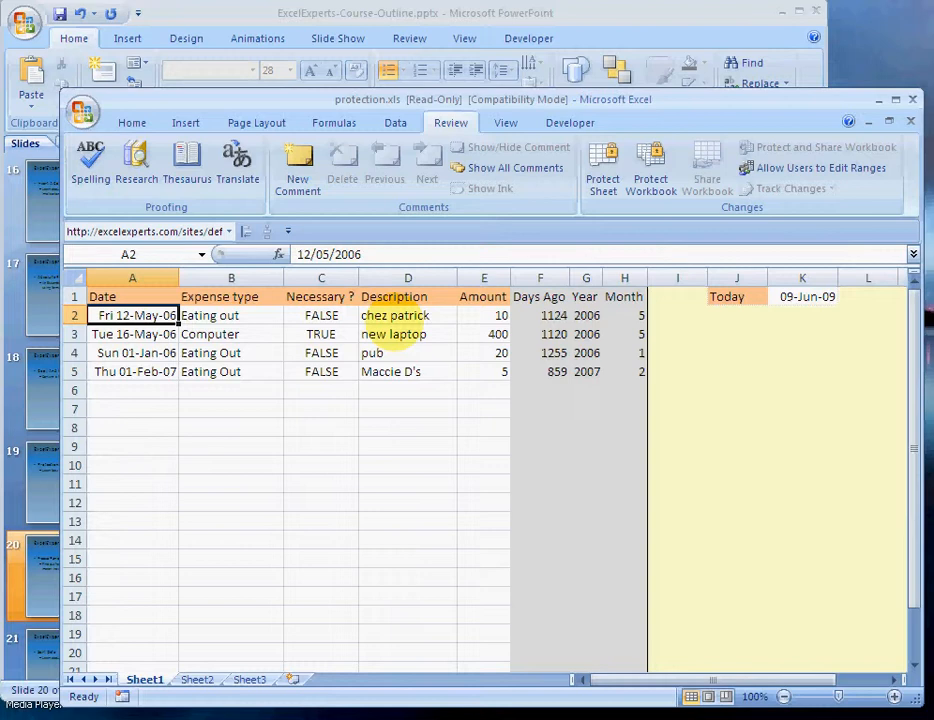
Open the View tab's Freeze Panes options with A2 as the current cell.
left_click(651, 188)
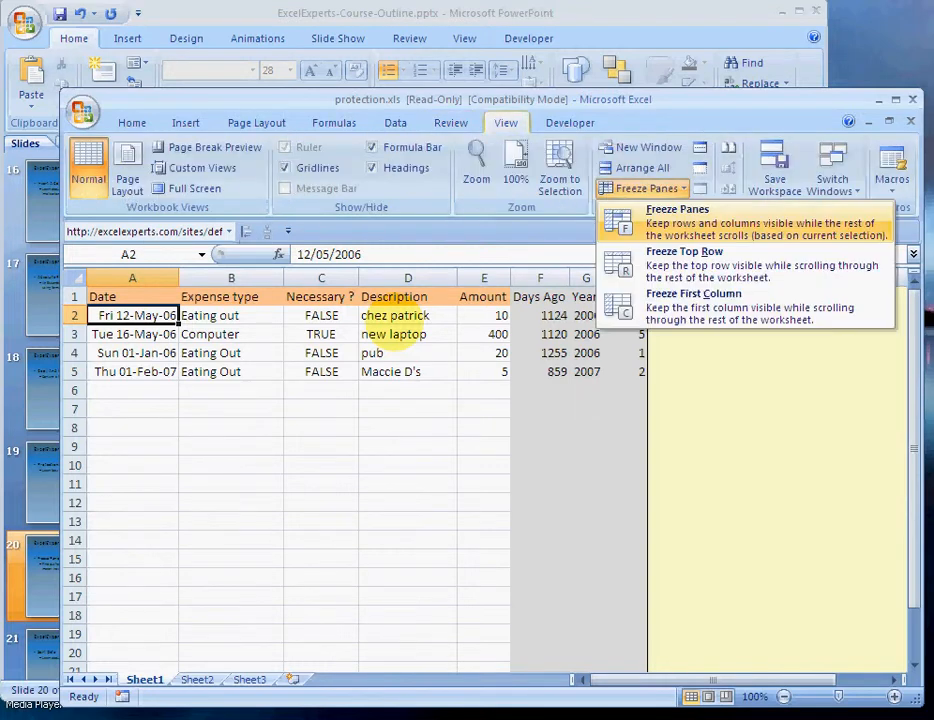